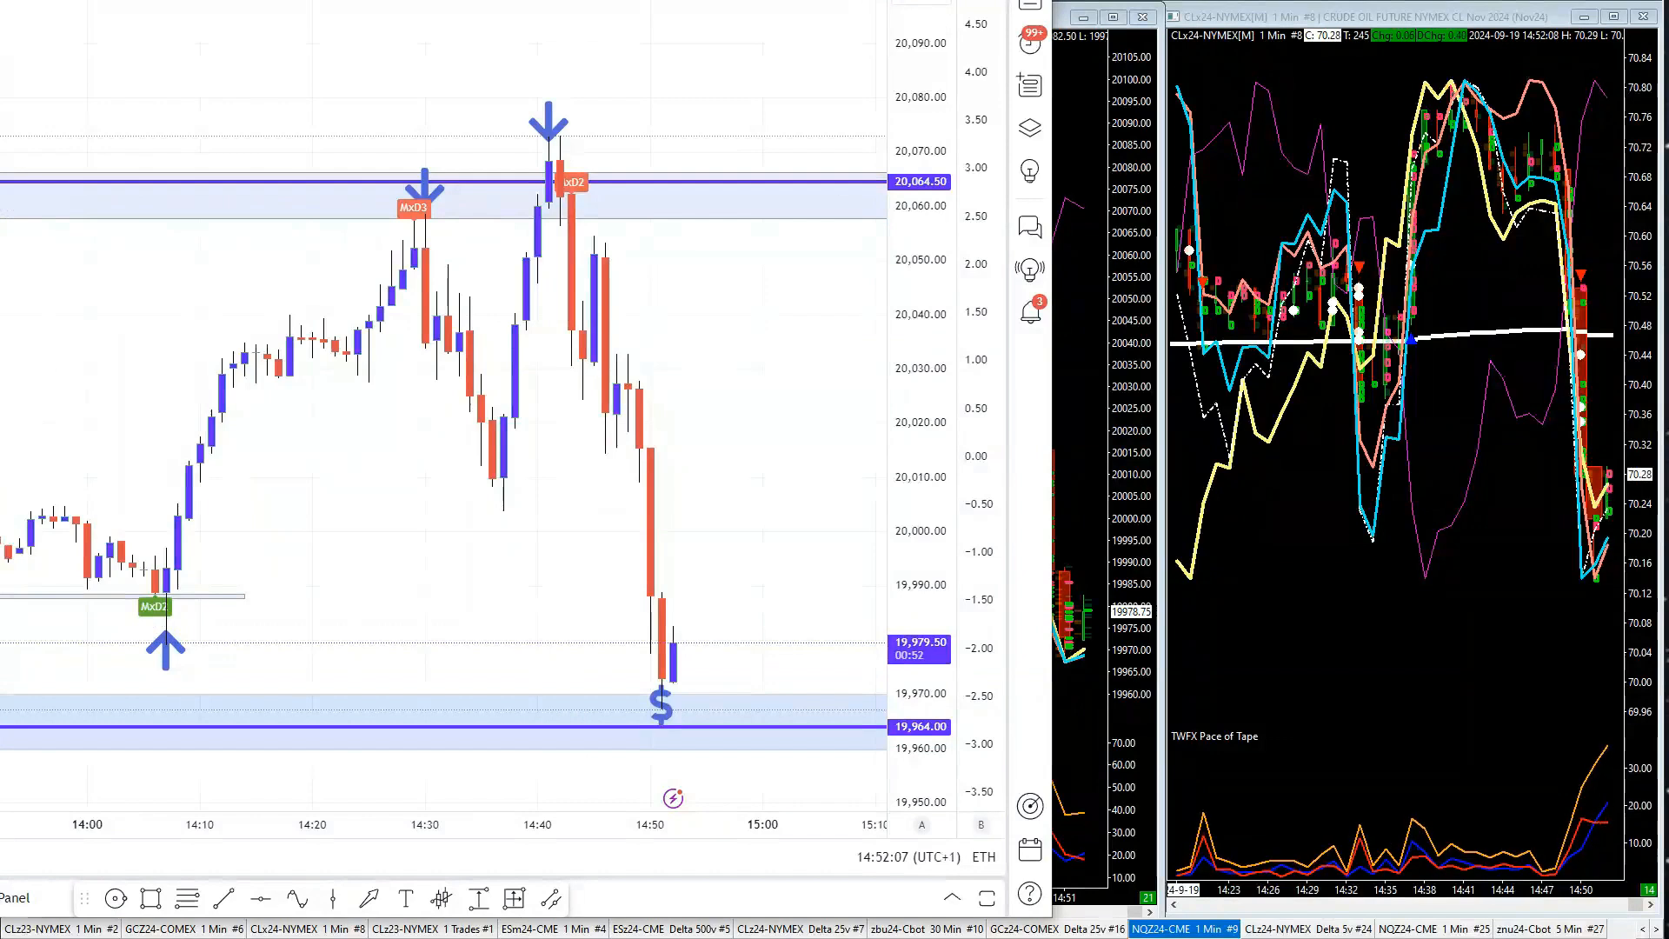
{"action": "mouse_move", "coordinate": [573, 322]}
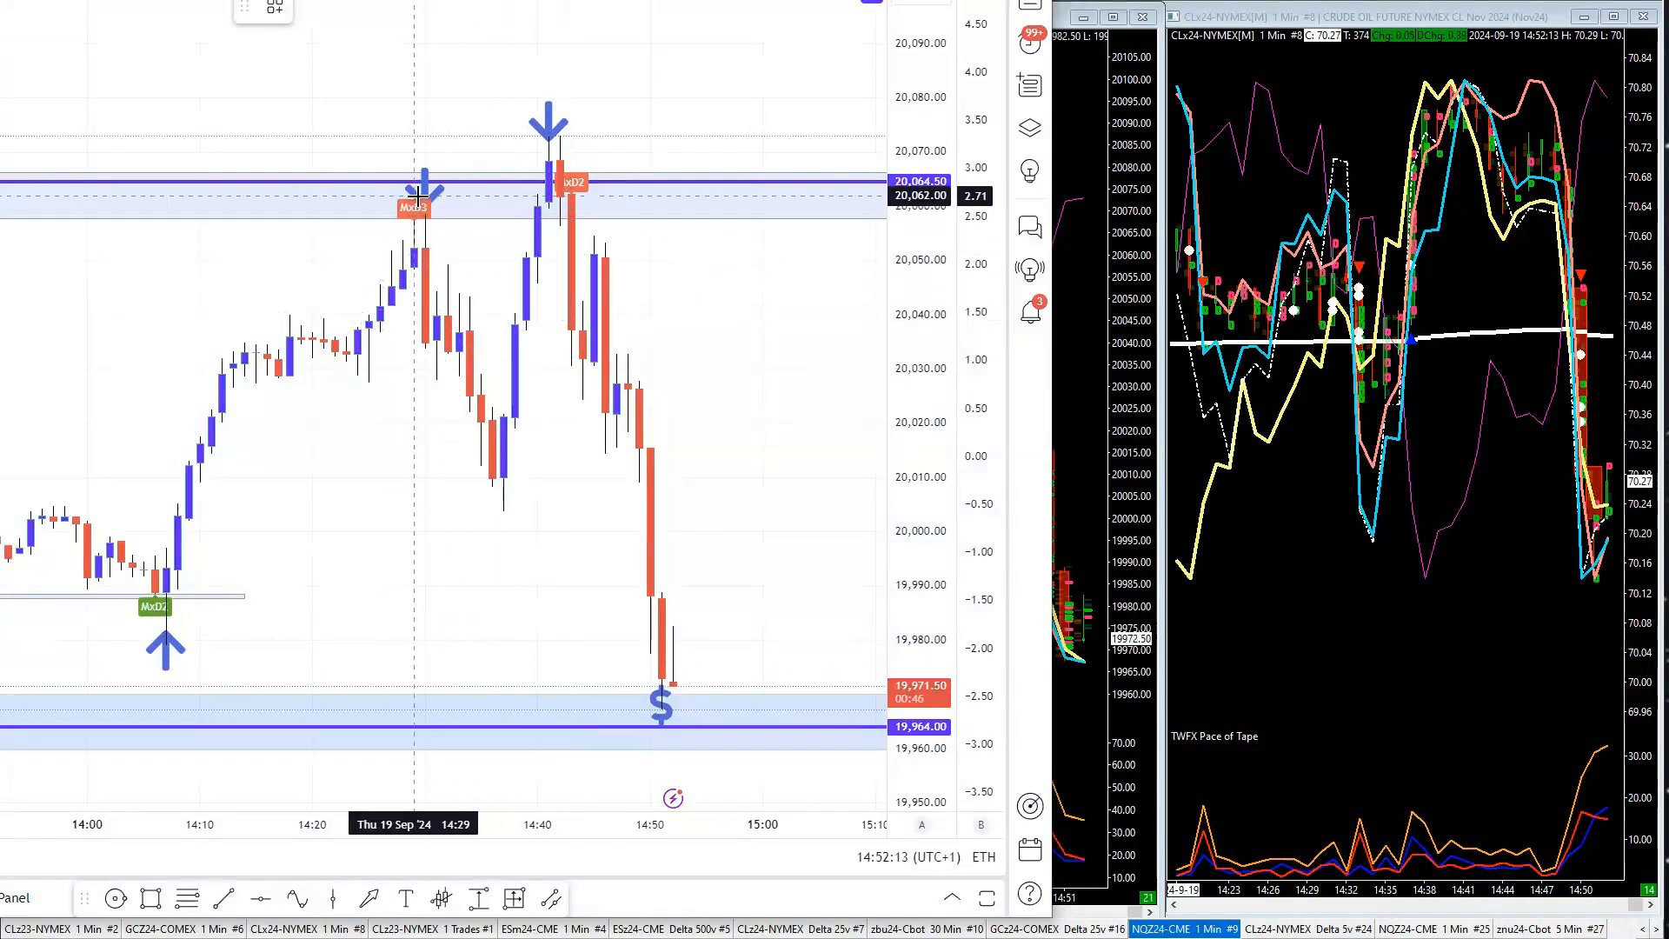
- Place a second sell arrow just below the existing arrow above the 14:29 candle
{"action": "left_click", "coordinate": [414, 207]}
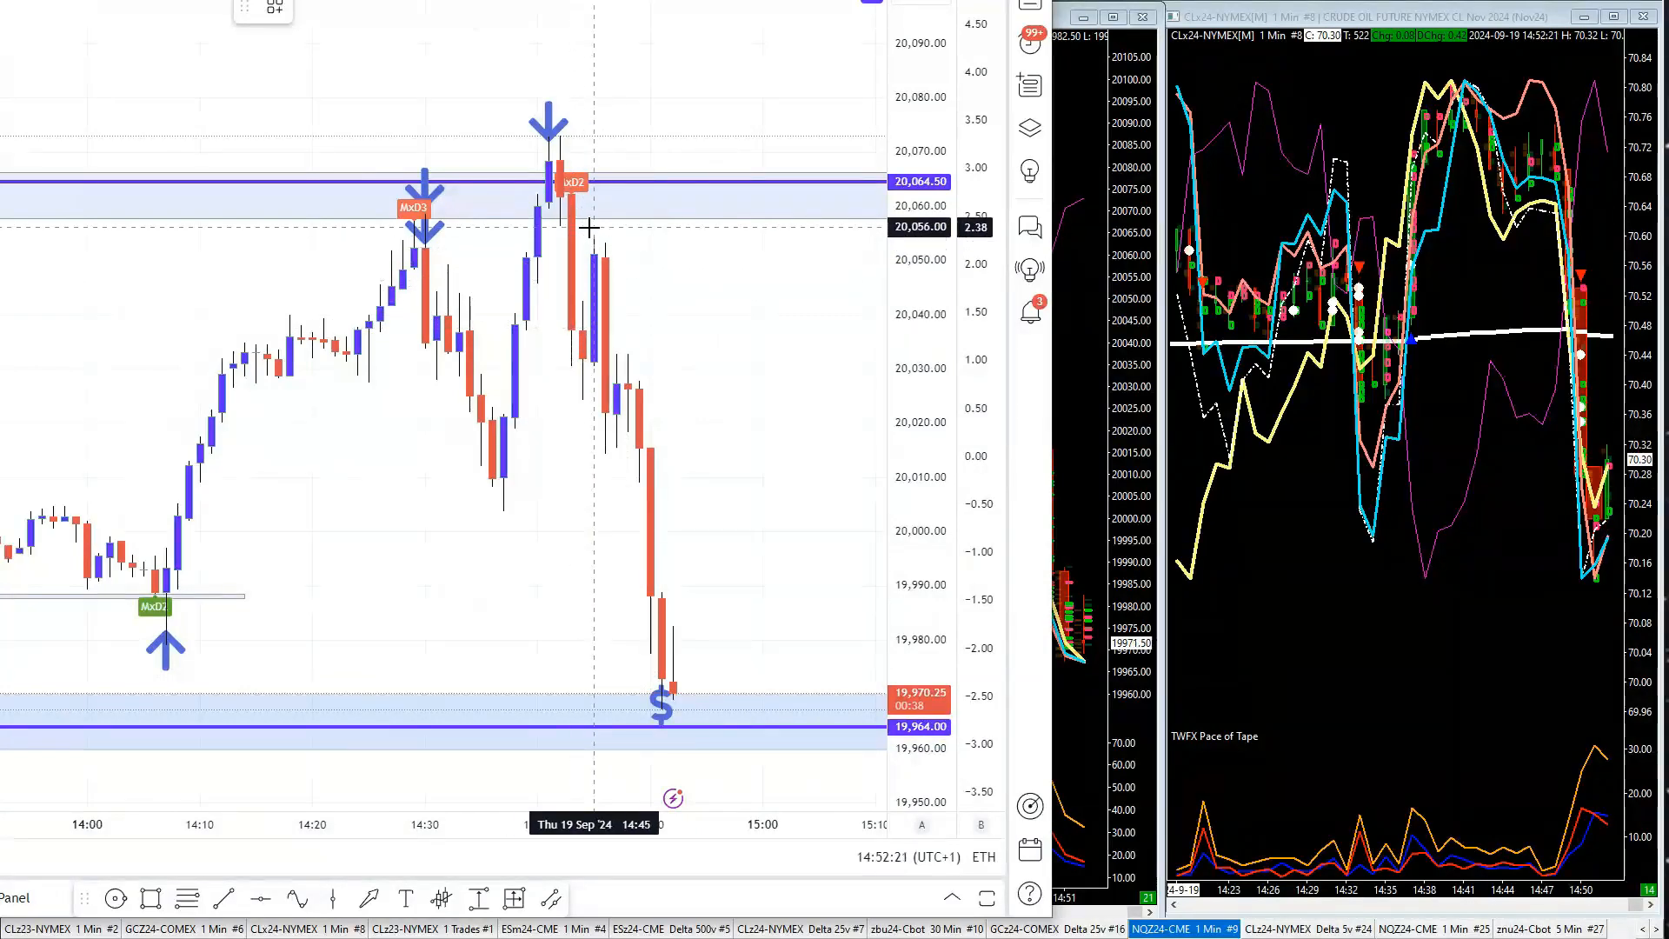
- Place a down entry arrow above the 14:45 pullback candle near 20,056
{"action": "left_click", "coordinate": [591, 229]}
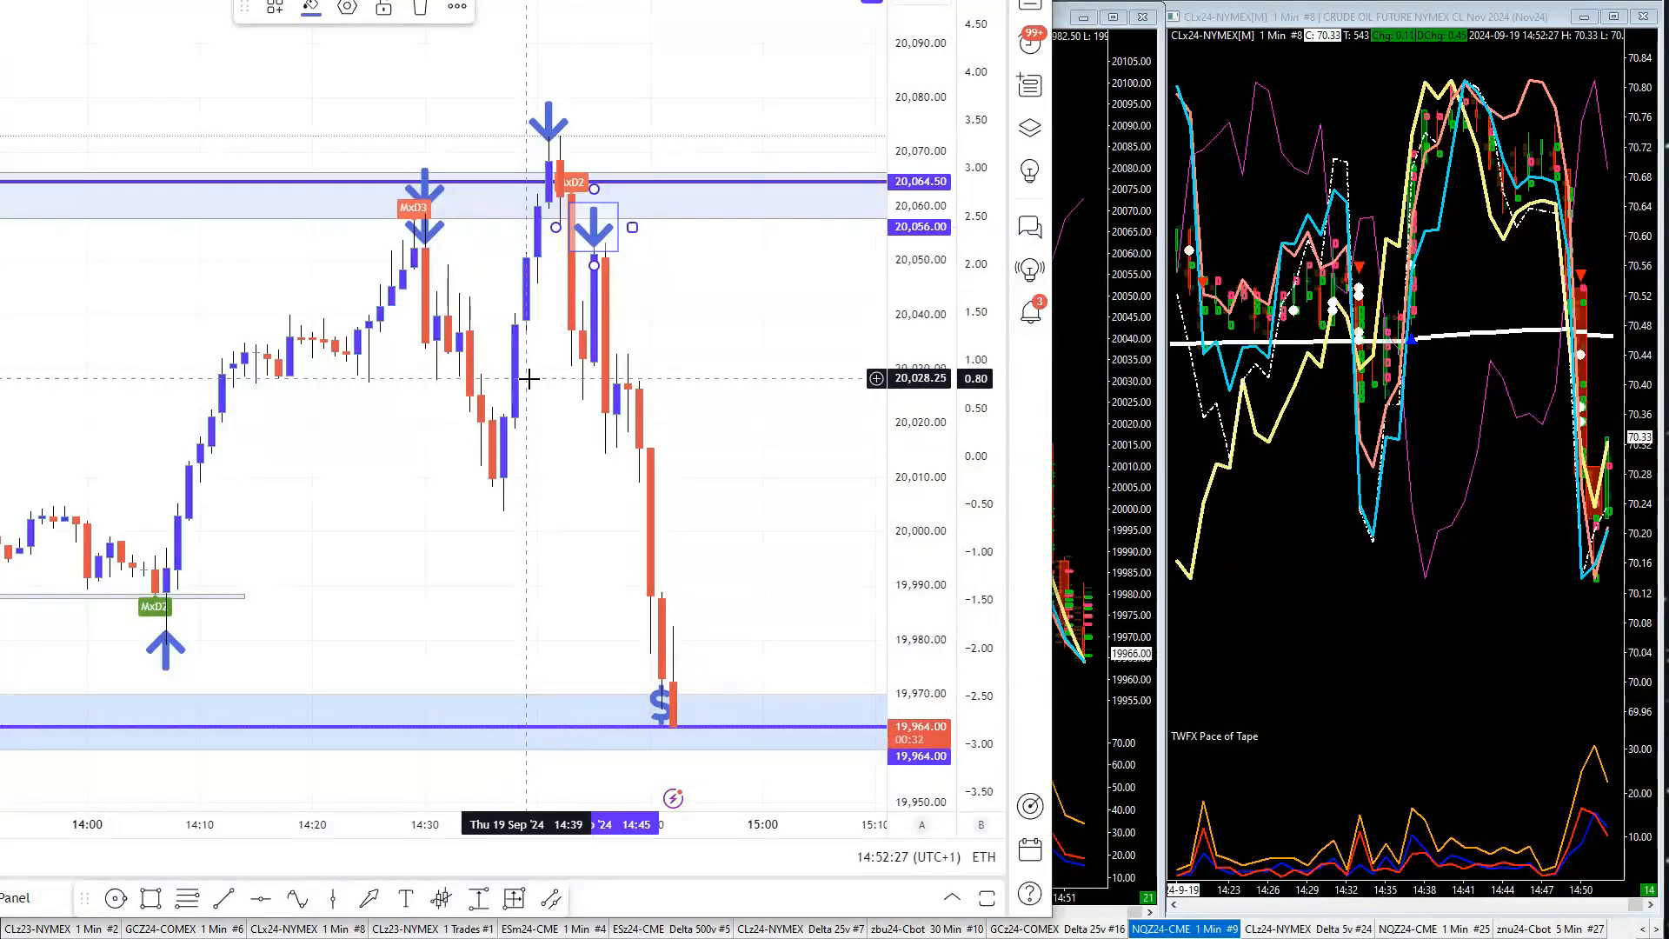
{"action": "mouse_move", "coordinate": [591, 314]}
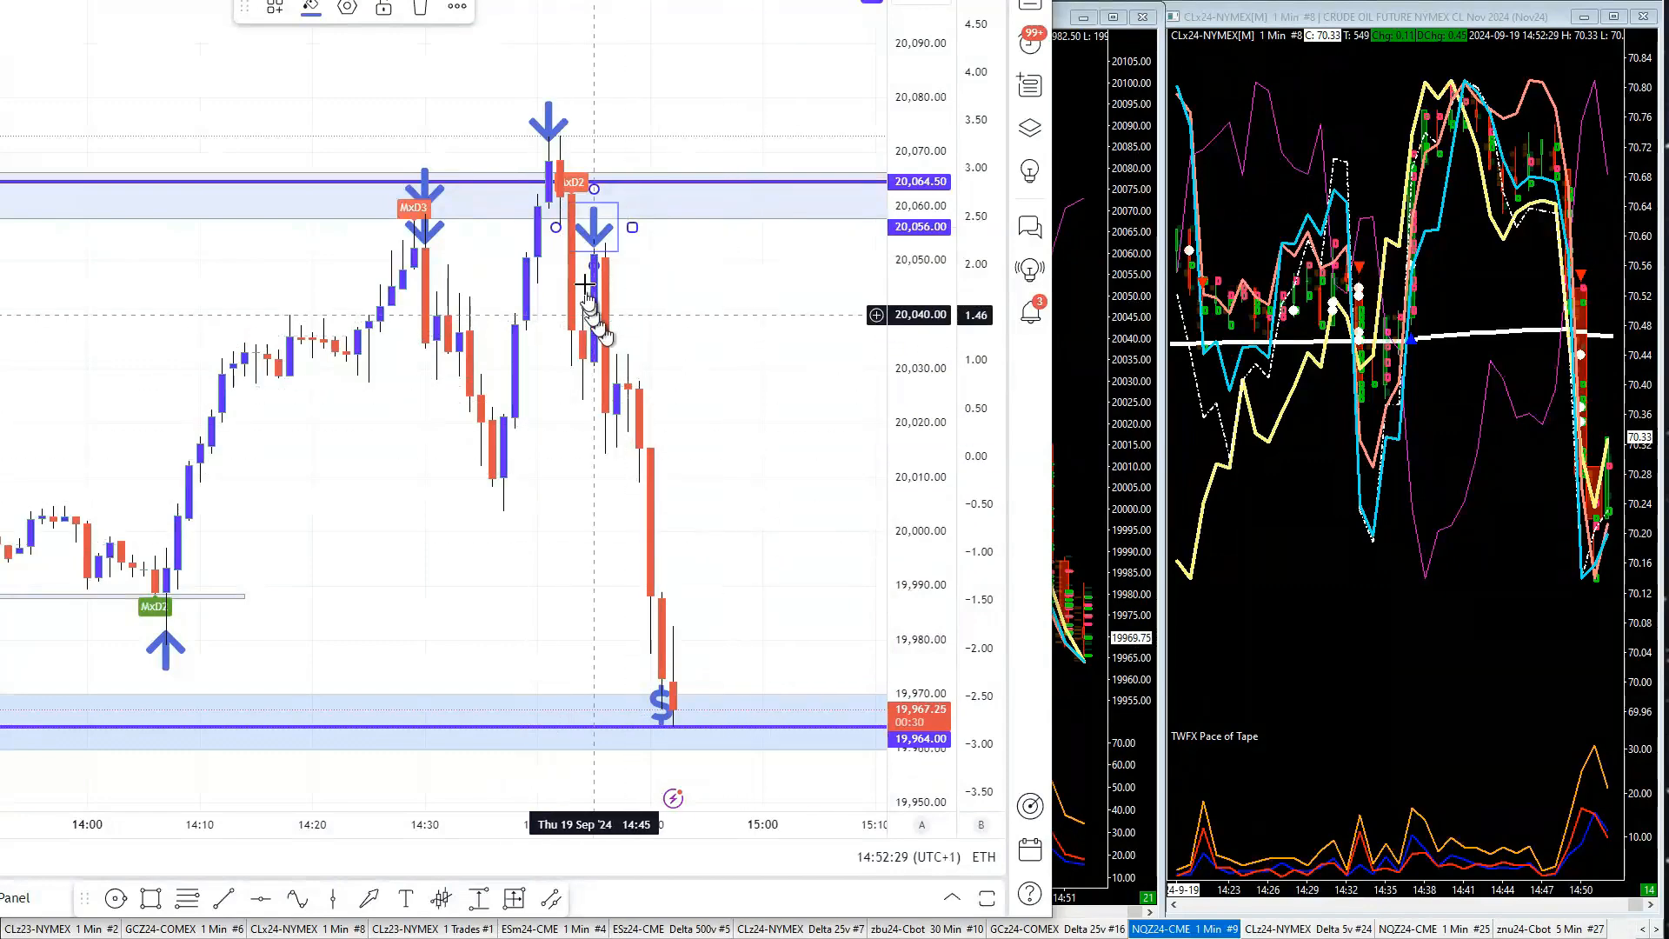